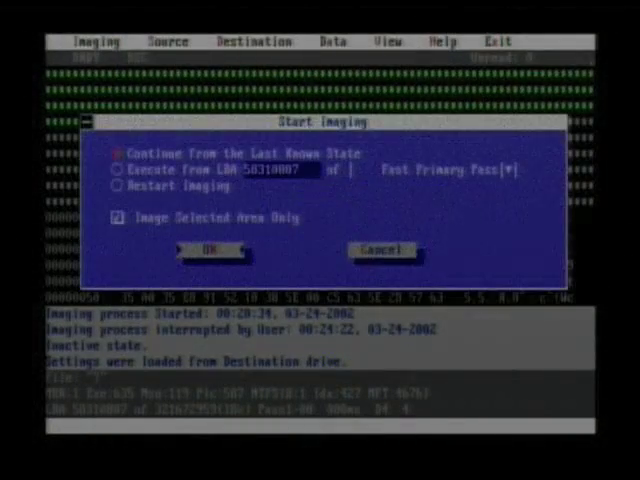
click(210, 250)
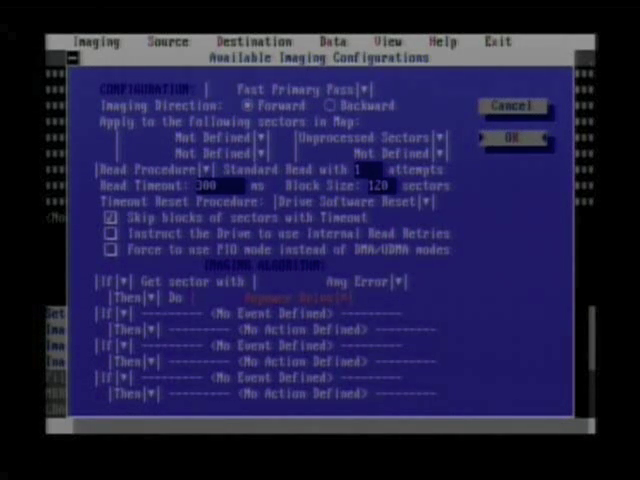
Step: Cancel out of the Available Imaging Configurations dialog after reviewing the pass settings
click(516, 136)
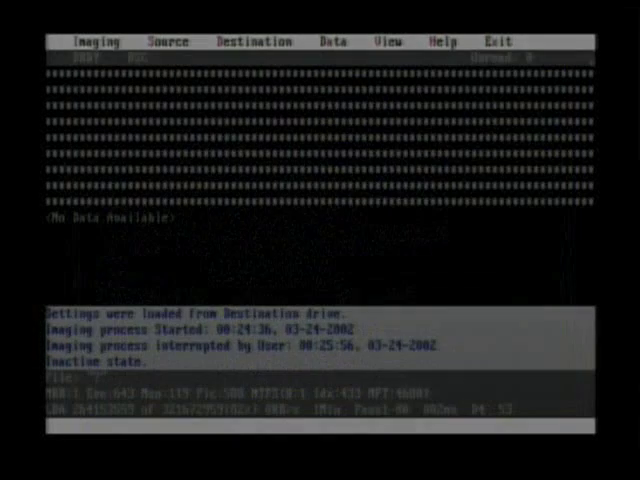